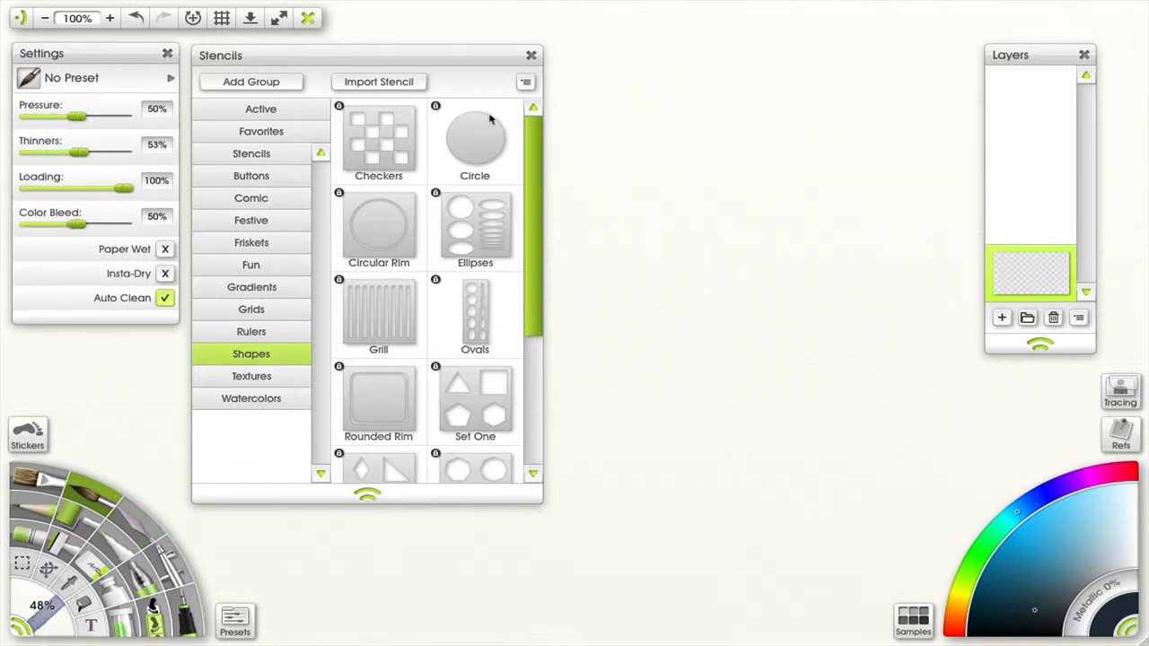
{"action": "mouse_move", "coordinate": [471, 136]}
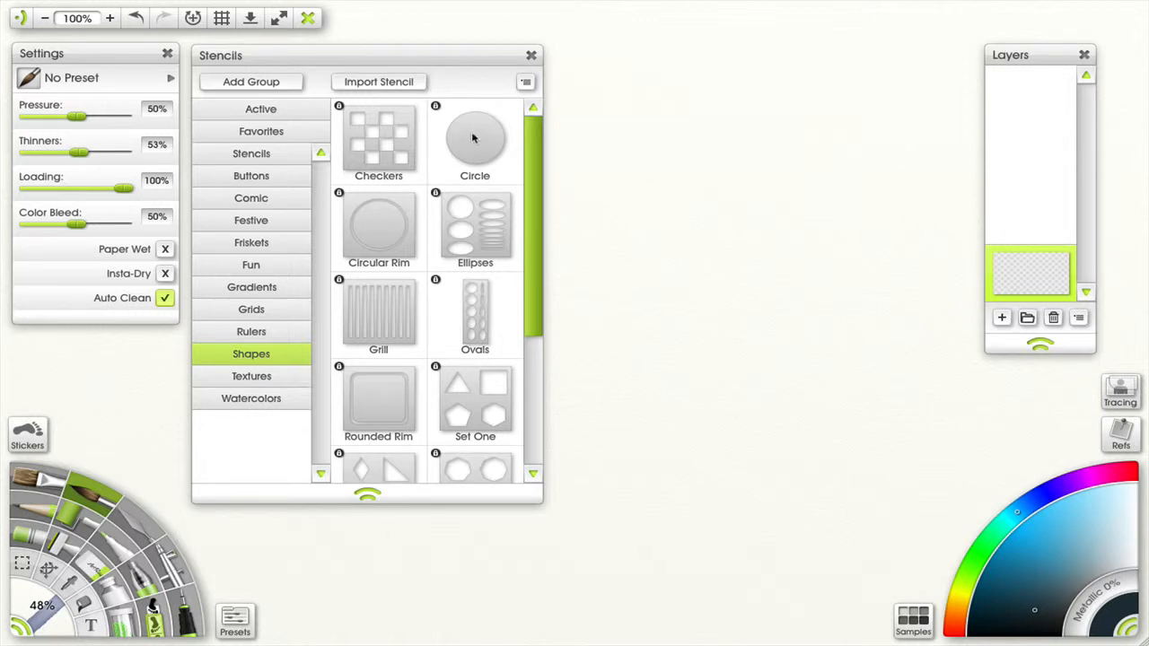
{"action": "mouse_move", "coordinate": [467, 147]}
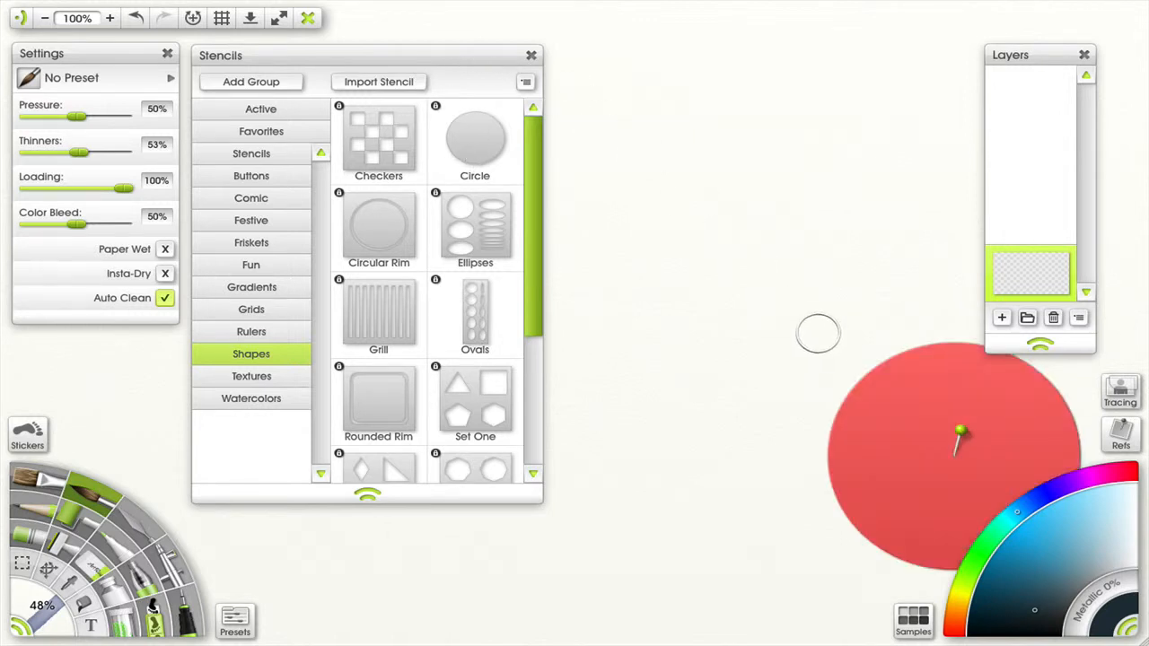
Move the circle stencil from the Shapes group to the upper centre of the canvas
{"action": "left_click_drag", "start_coordinate": [959, 433], "coordinate": [733, 198]}
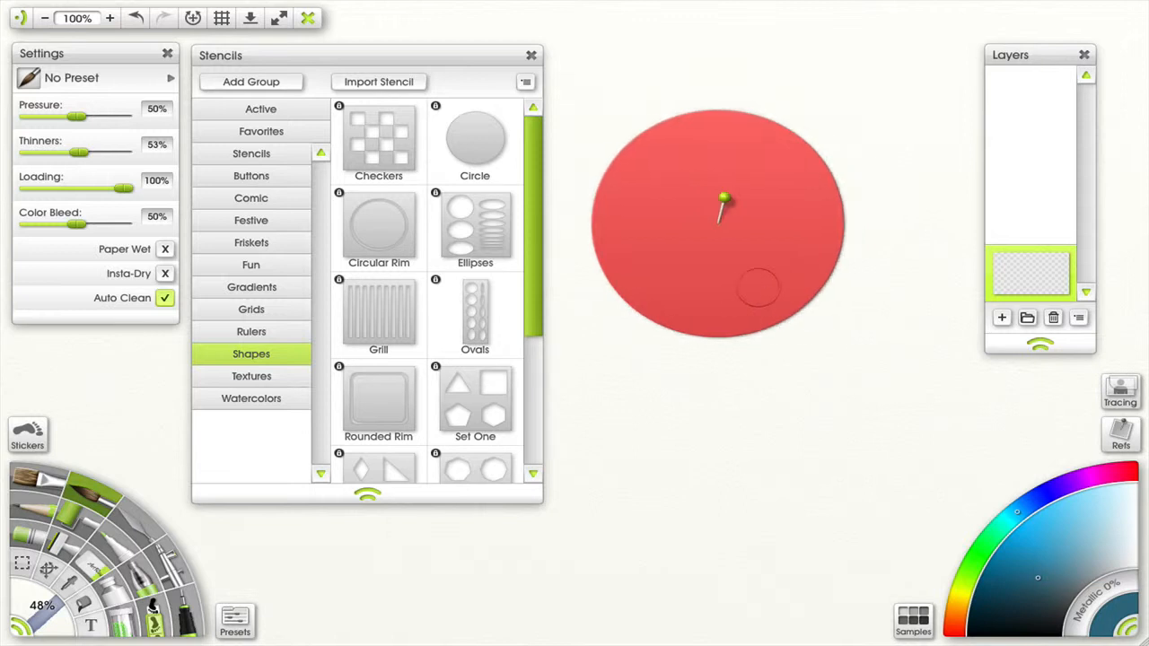
Set the circle to Stencil Mode from its right-click options
{"action": "right_click", "coordinate": [745, 269]}
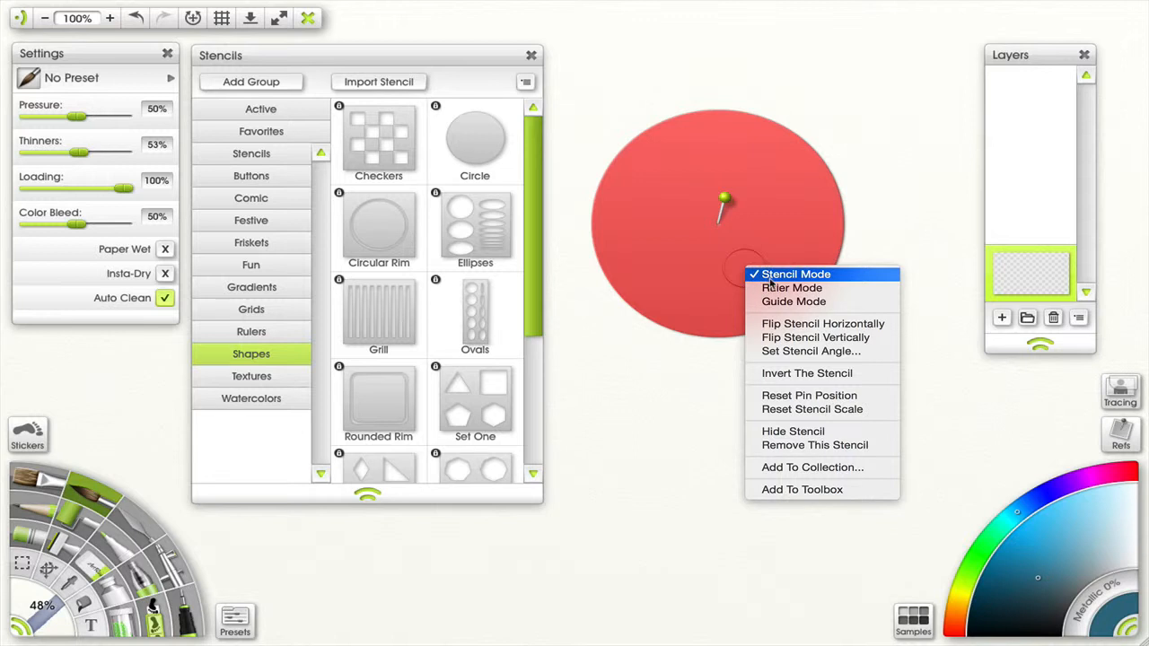
{"action": "left_click", "coordinate": [795, 273]}
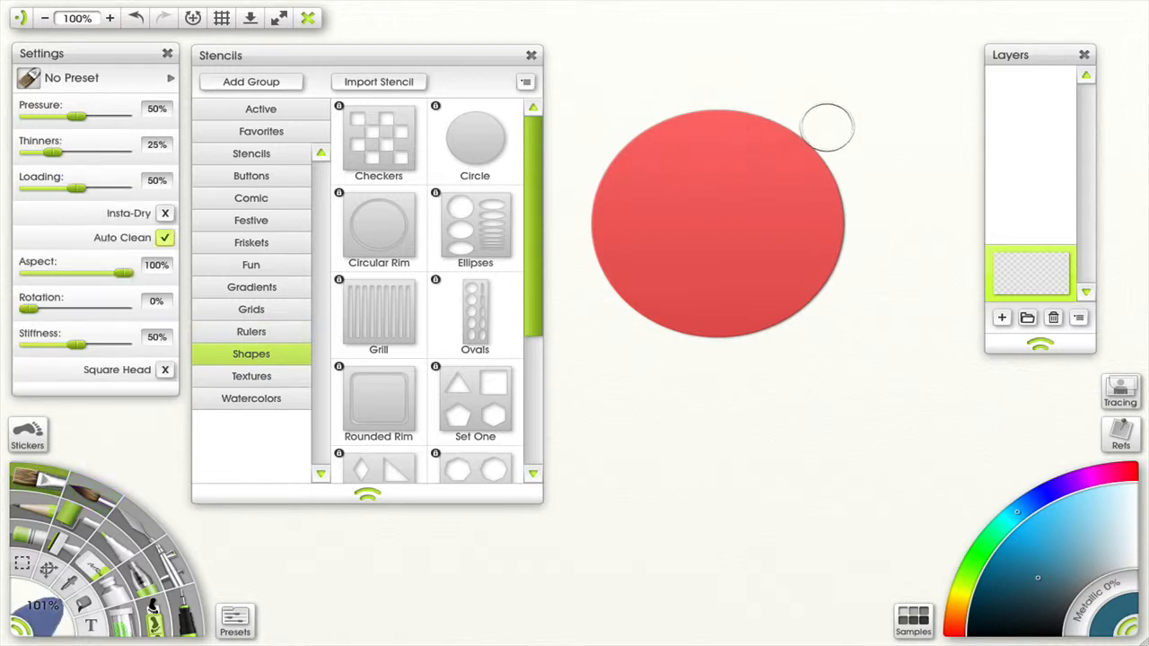
Paint dark blue strokes across the circle stencil's edges, leaving the circle unpainted
{"action": "left_click_drag", "start_coordinate": [826, 125], "coordinate": [744, 80]}
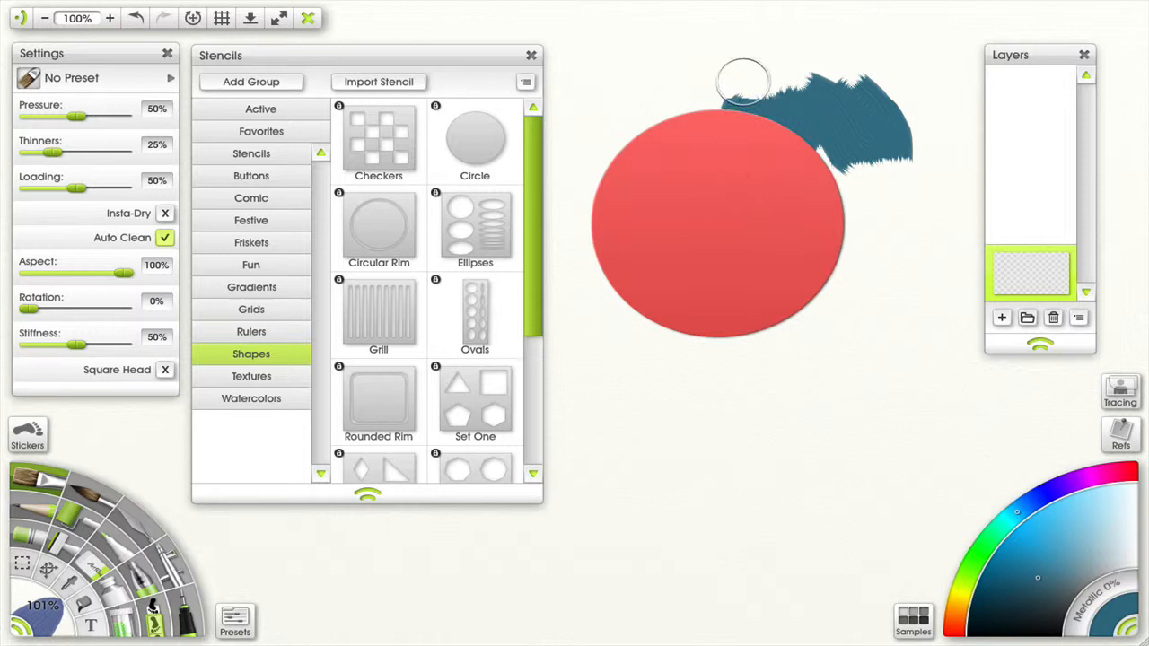
{"action": "left_click_drag", "start_coordinate": [743, 82], "coordinate": [830, 237]}
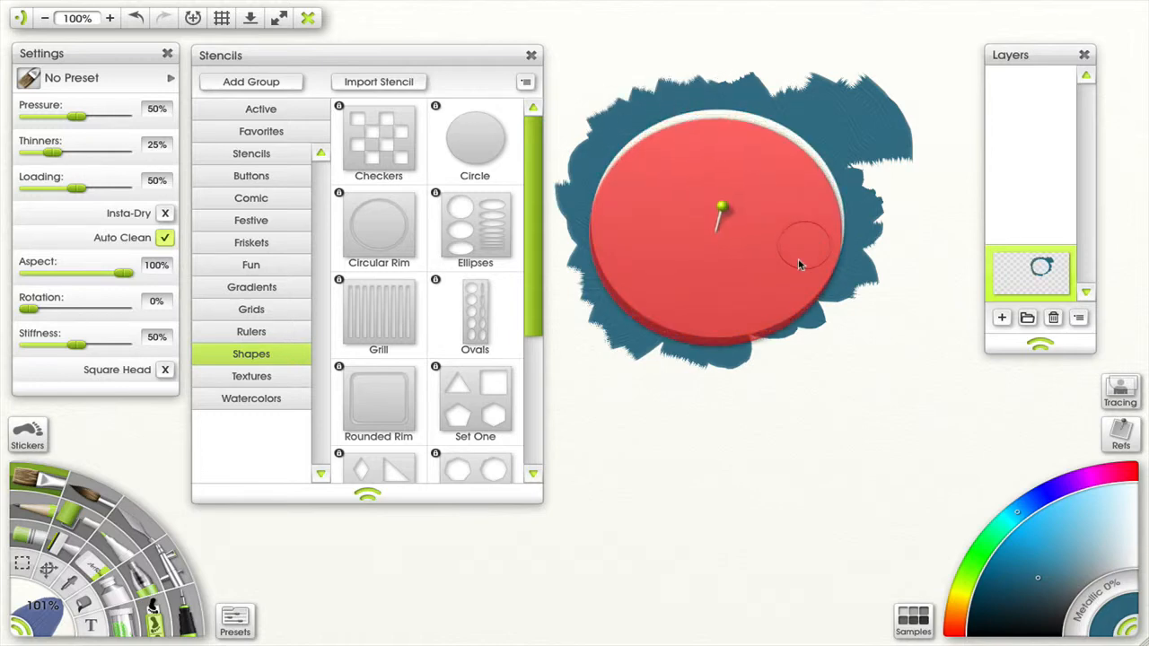
{"action": "left_click_drag", "start_coordinate": [718, 208], "coordinate": [702, 452]}
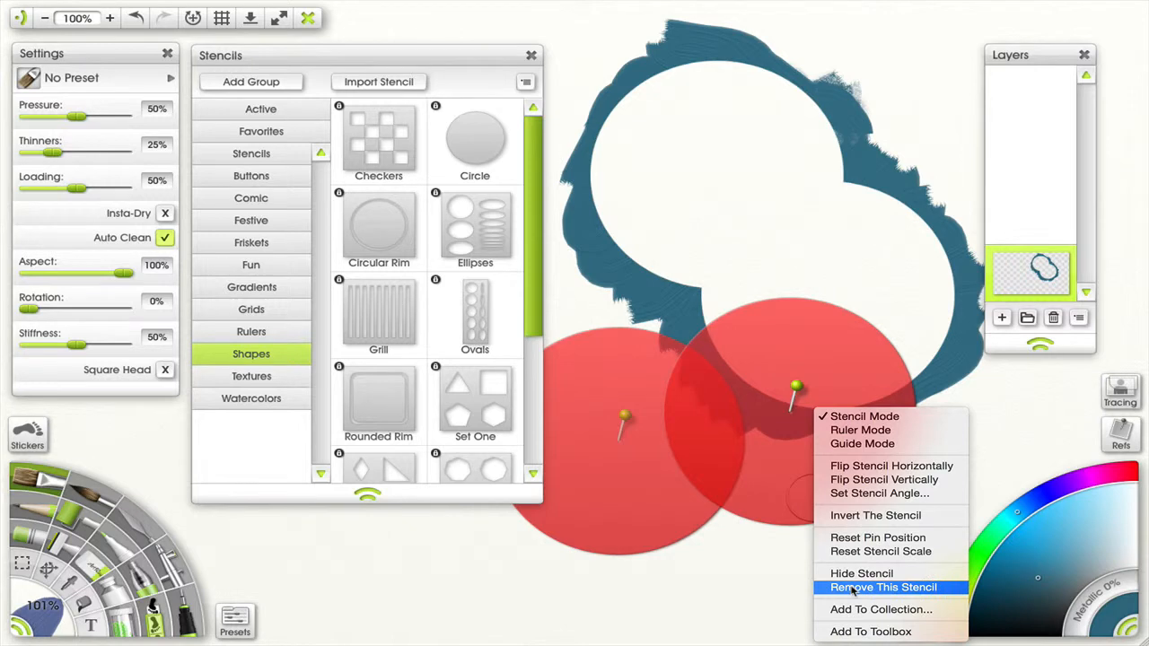
Remove the extra circle stencil and clear all the blue paint from the layer
{"action": "left_click", "coordinate": [884, 588]}
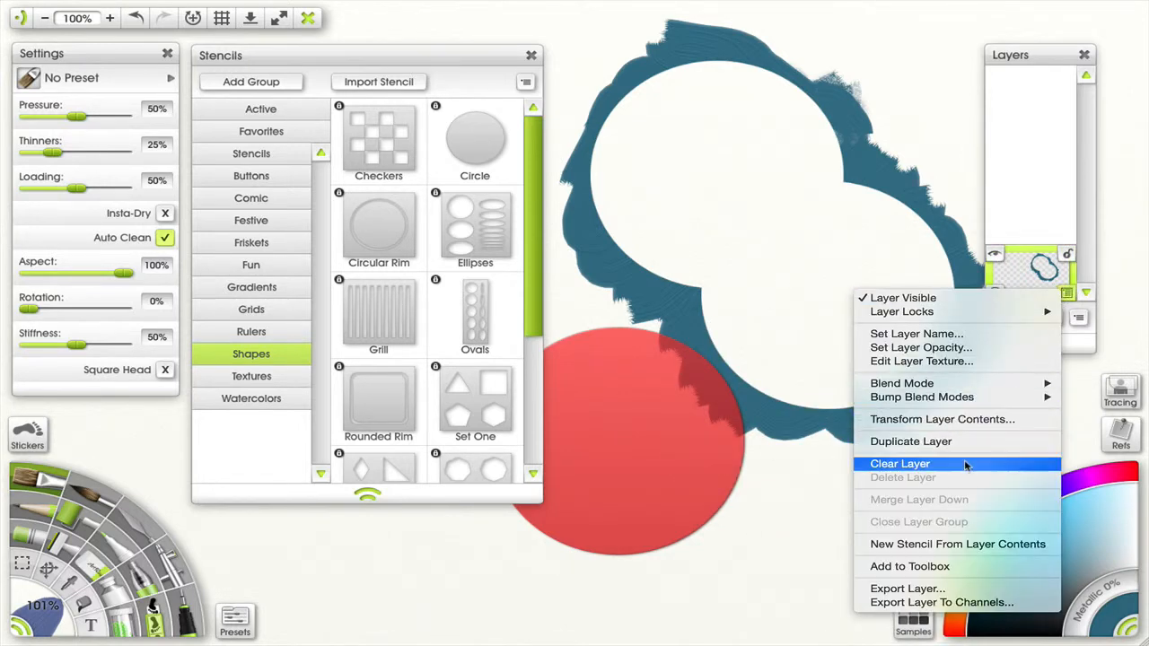
{"action": "left_click", "coordinate": [899, 463]}
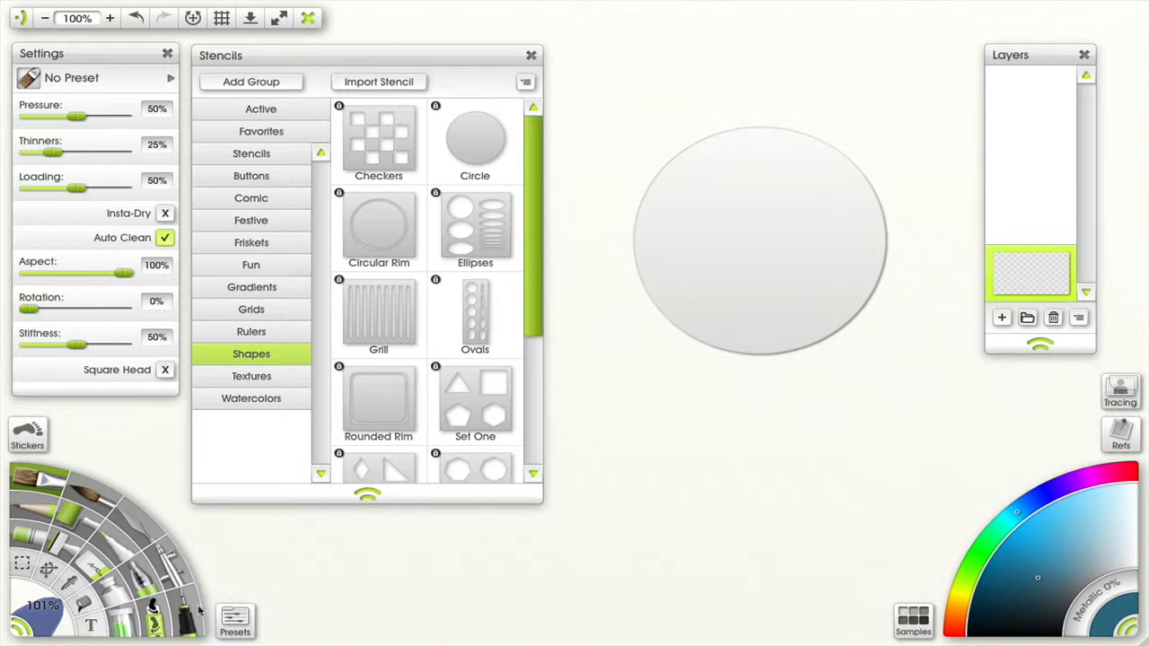
Trace a dark blue Ink Pen ring all the way around the circle ruler's rim
{"action": "left_click", "coordinate": [184, 610]}
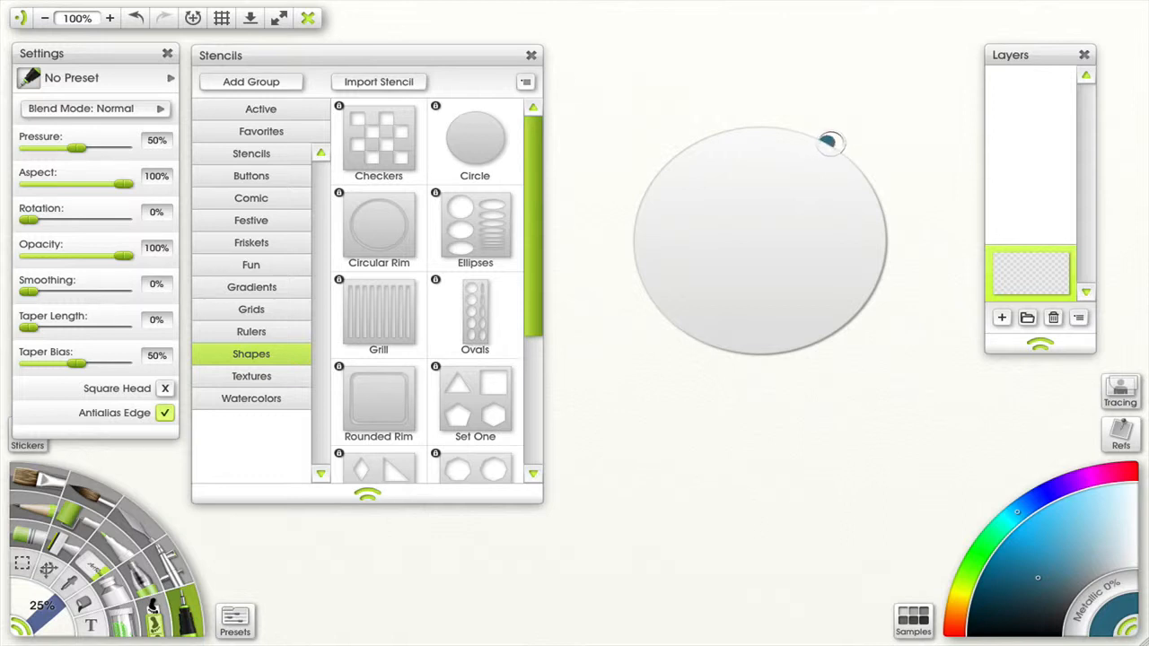
{"action": "left_click_drag", "start_coordinate": [826, 144], "coordinate": [883, 273]}
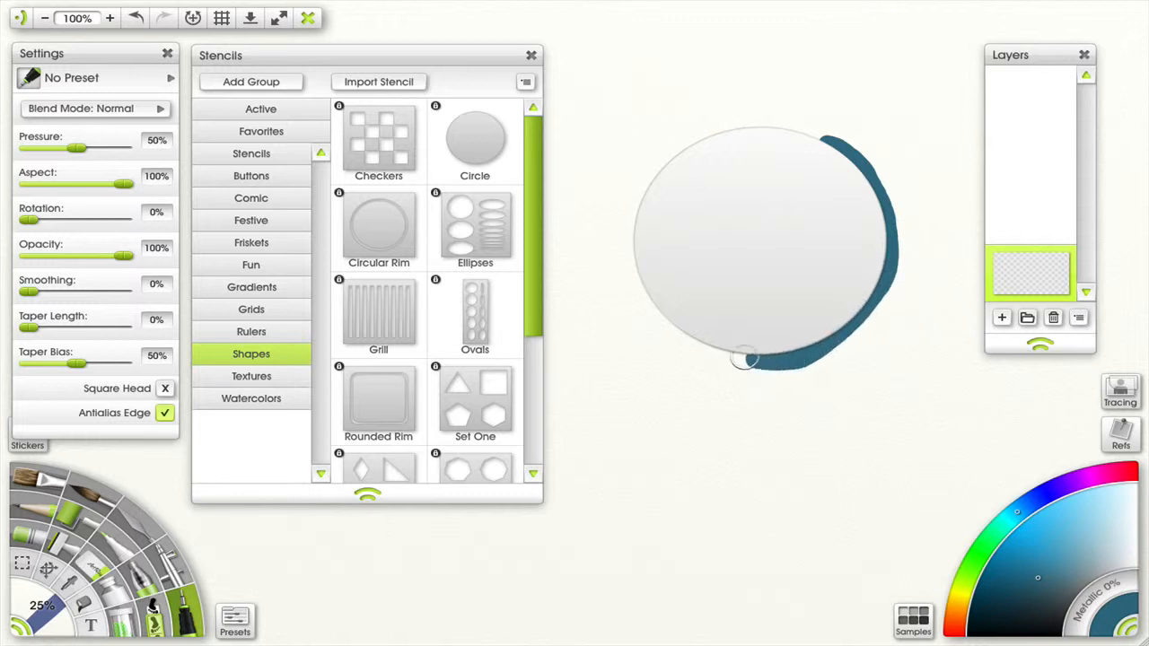
{"action": "left_click_drag", "start_coordinate": [745, 363], "coordinate": [660, 176]}
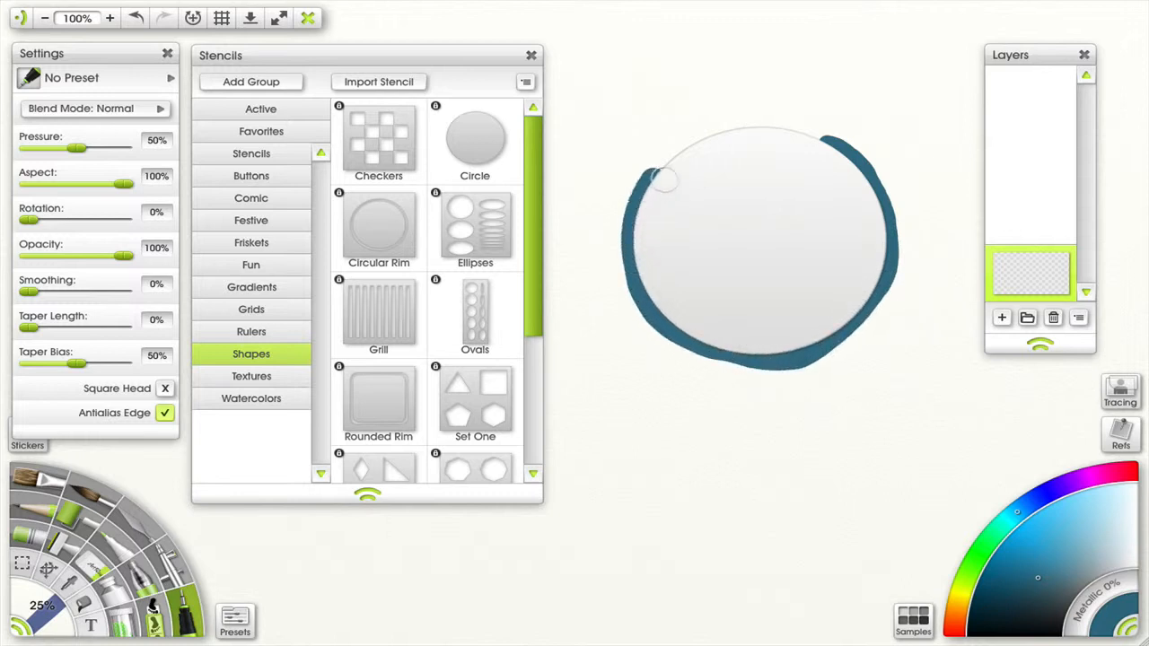
{"action": "left_click_drag", "start_coordinate": [664, 180], "coordinate": [799, 152]}
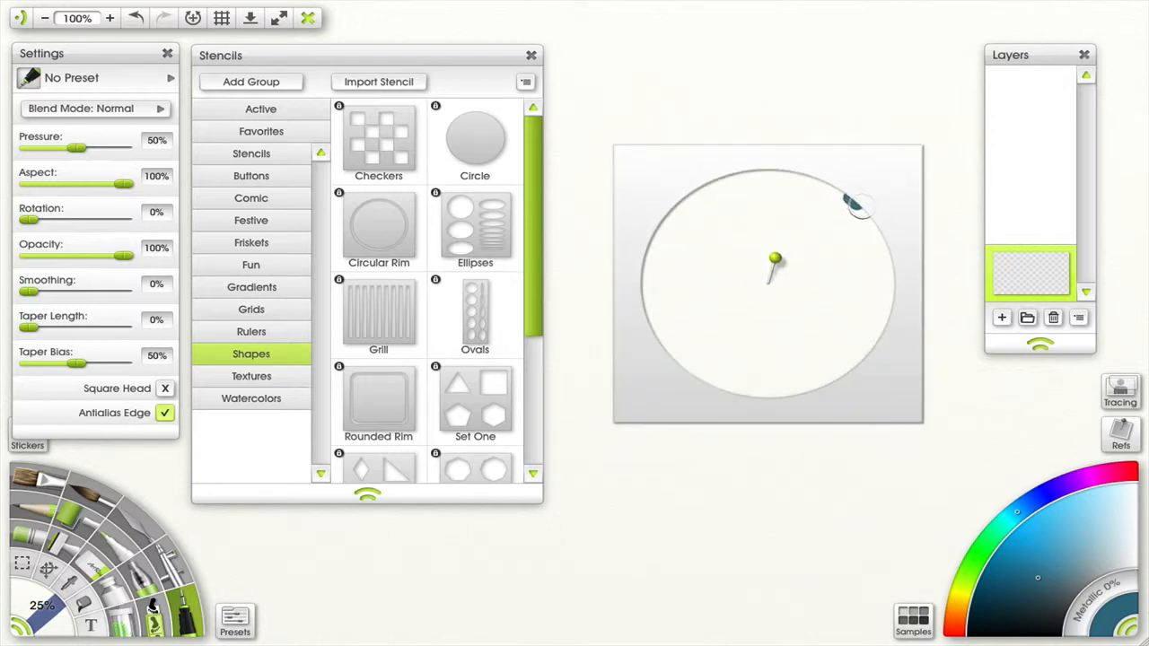
Draw a ring inside the inverted stencil's hole and move the stencil down to reveal it
{"action": "left_click_drag", "start_coordinate": [859, 201], "coordinate": [889, 309]}
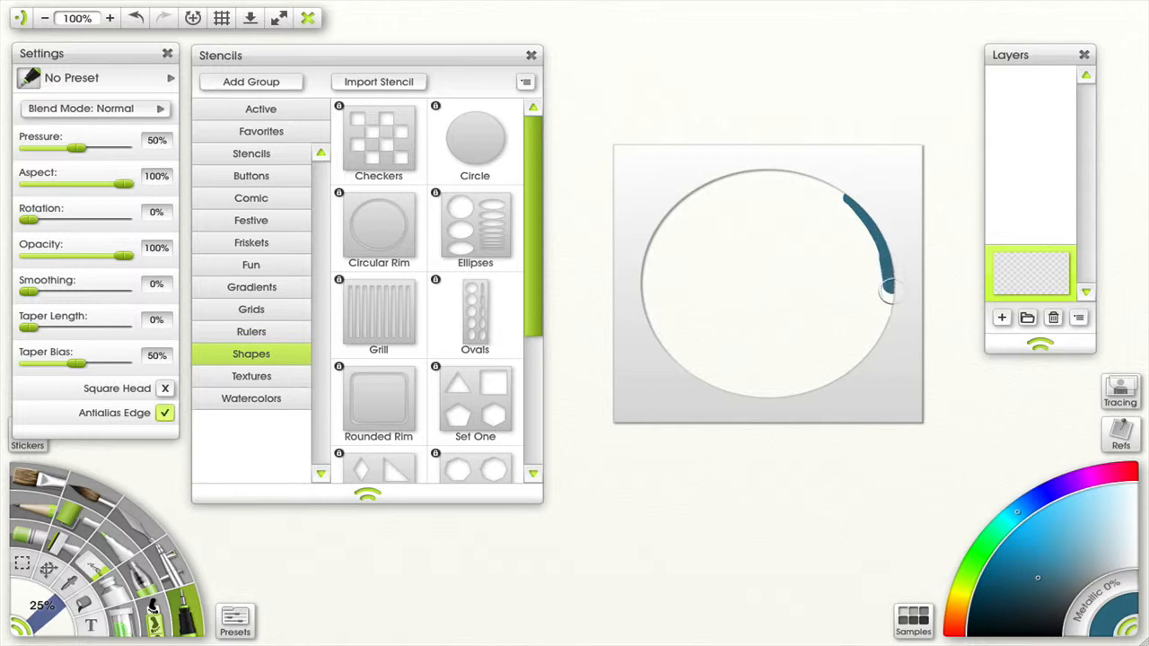
{"action": "left_click_drag", "start_coordinate": [889, 288], "coordinate": [782, 404]}
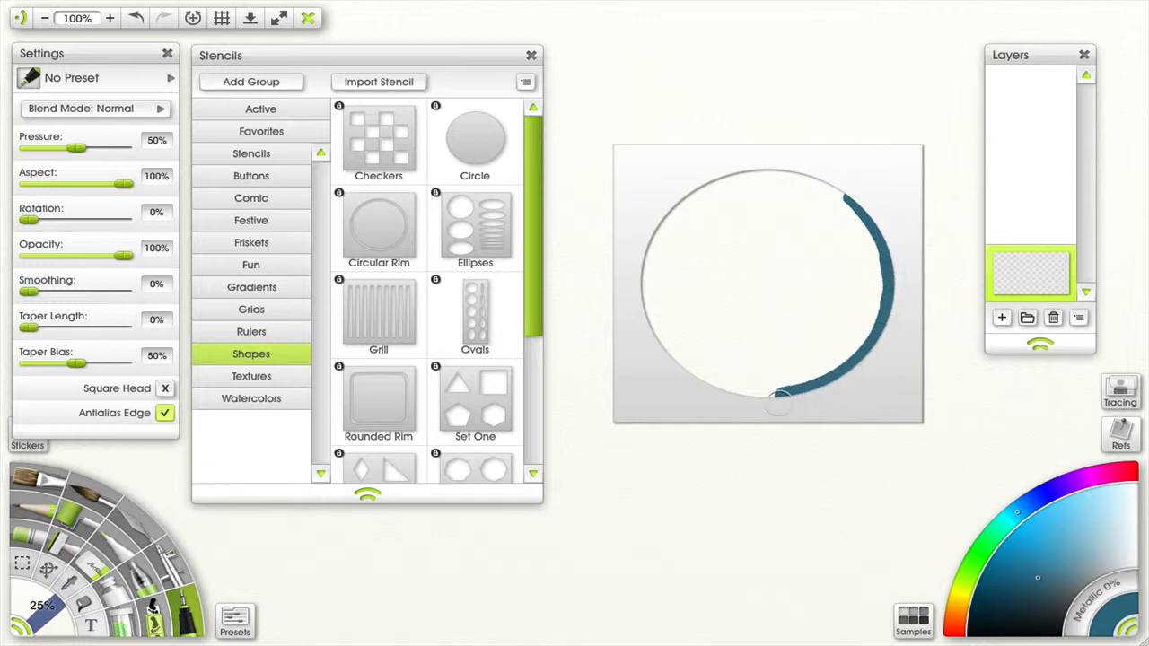
{"action": "left_click_drag", "start_coordinate": [779, 404], "coordinate": [643, 284]}
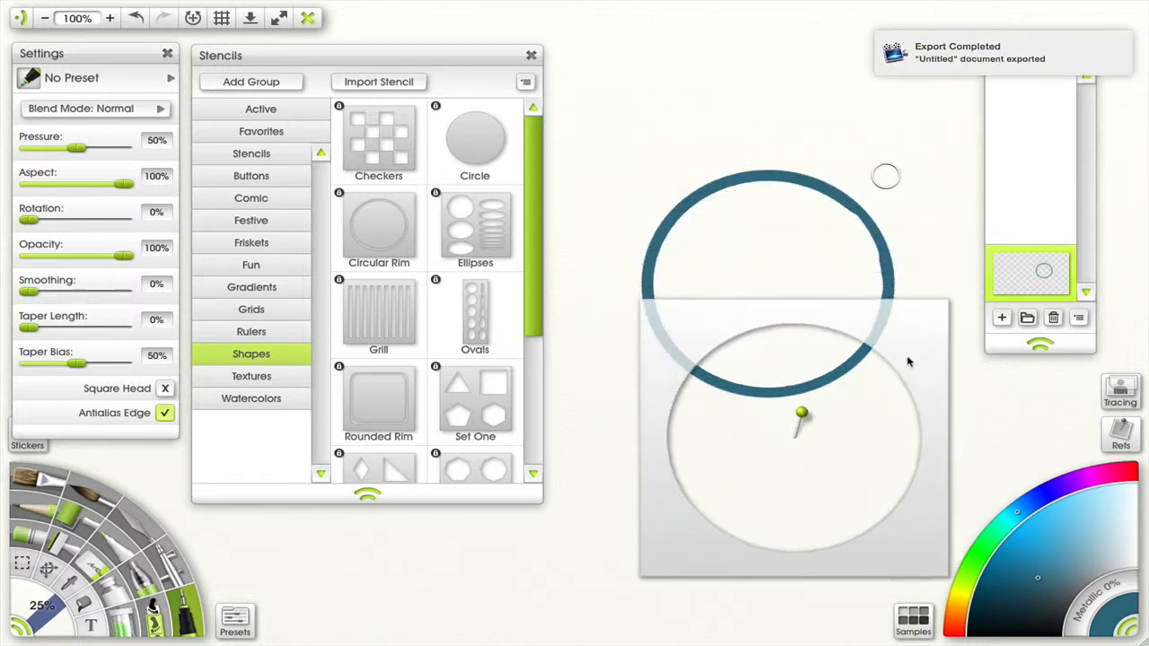
{"action": "left_click_drag", "start_coordinate": [801, 415], "coordinate": [650, 496]}
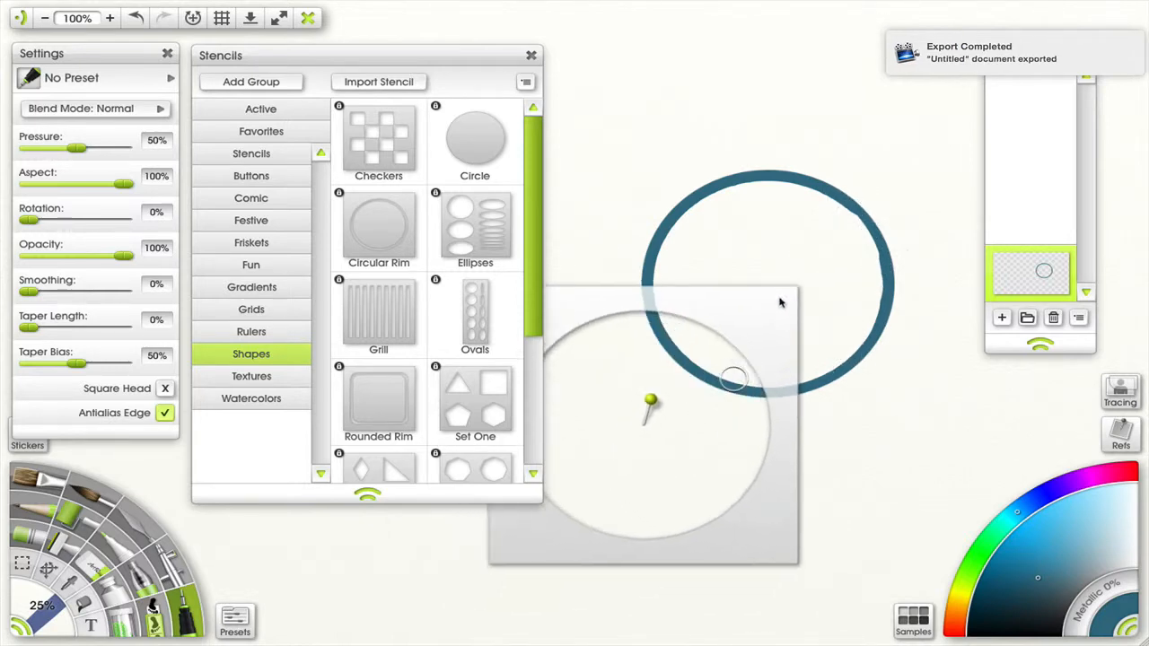
{"action": "right_click", "coordinate": [1045, 270]}
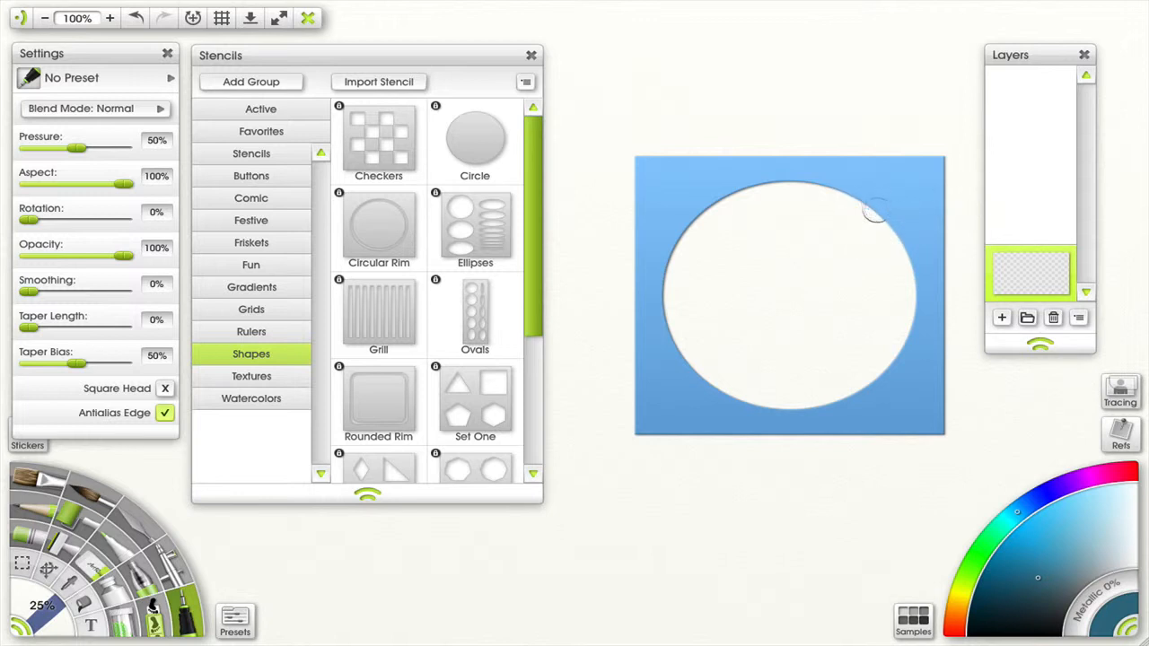
Trace a full dark blue ring along the inside edge of the guide's circular hole
{"action": "left_click_drag", "start_coordinate": [876, 212], "coordinate": [901, 242]}
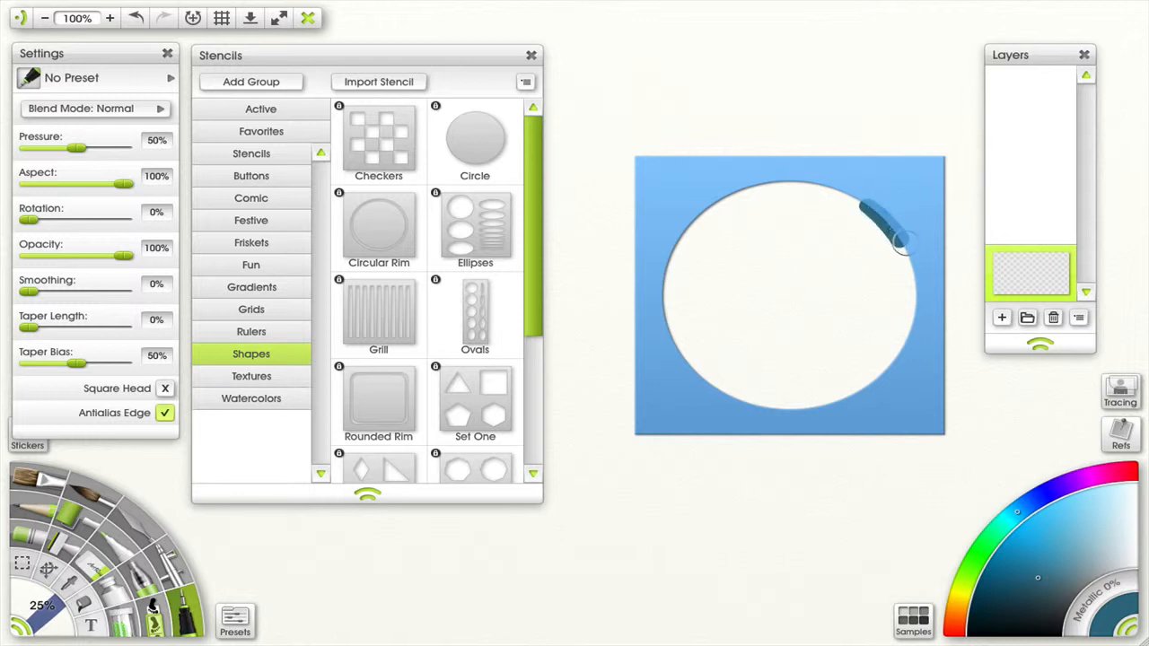
{"action": "left_click_drag", "start_coordinate": [898, 242], "coordinate": [902, 350]}
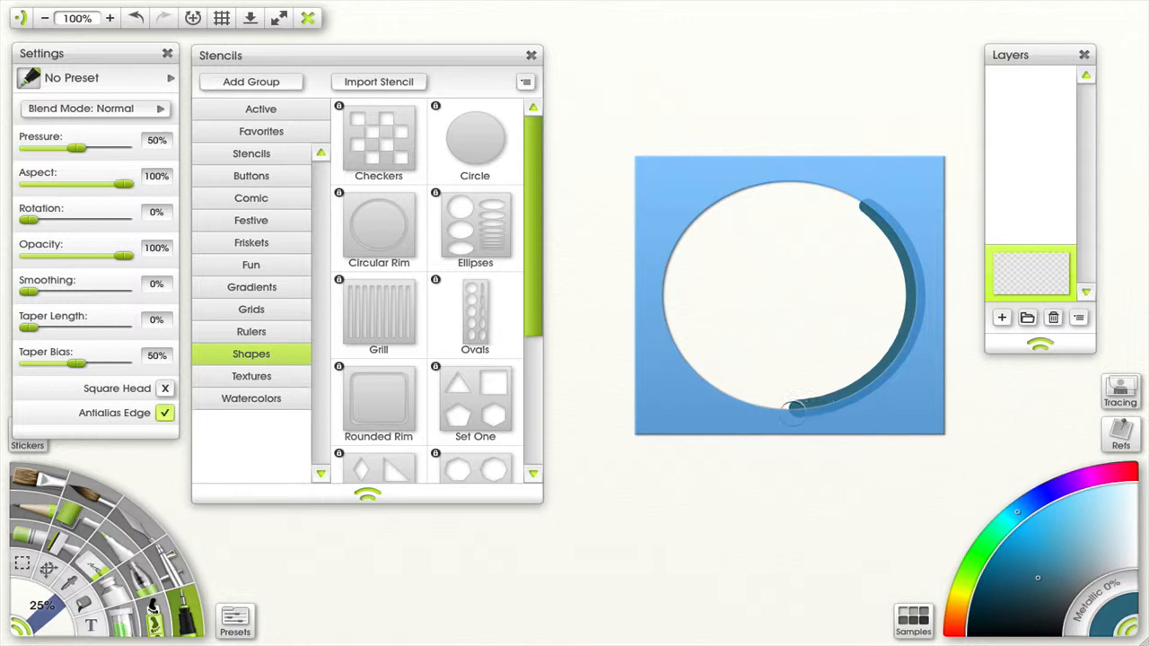
{"action": "left_click_drag", "start_coordinate": [790, 413], "coordinate": [679, 350]}
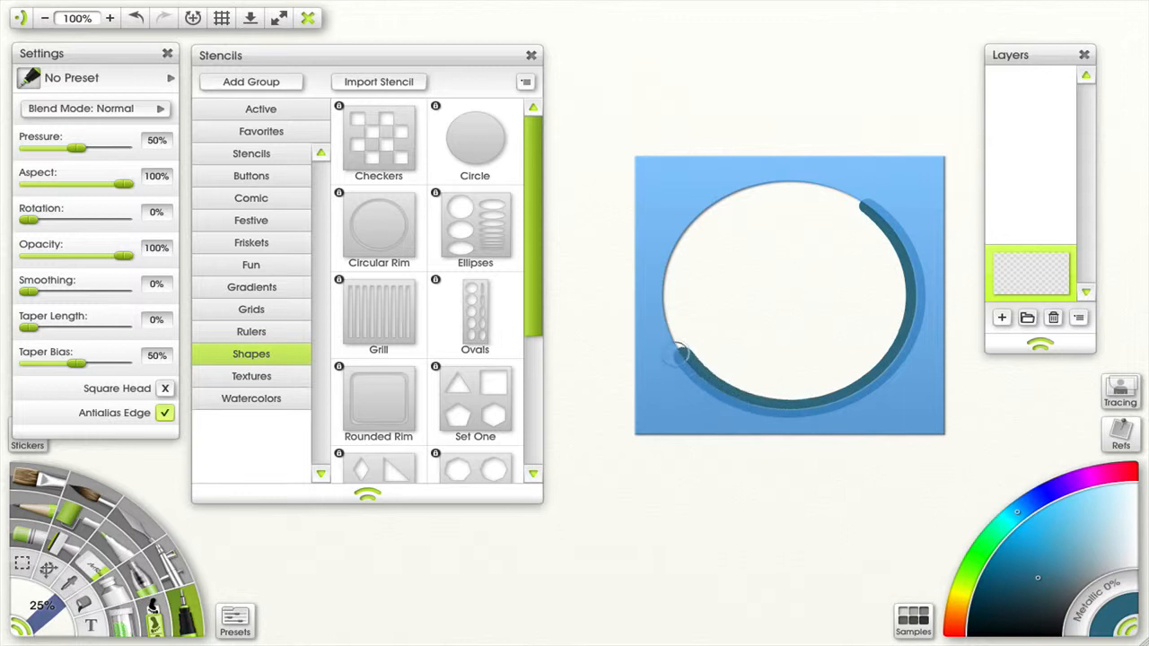
{"action": "left_click_drag", "start_coordinate": [679, 351], "coordinate": [697, 224]}
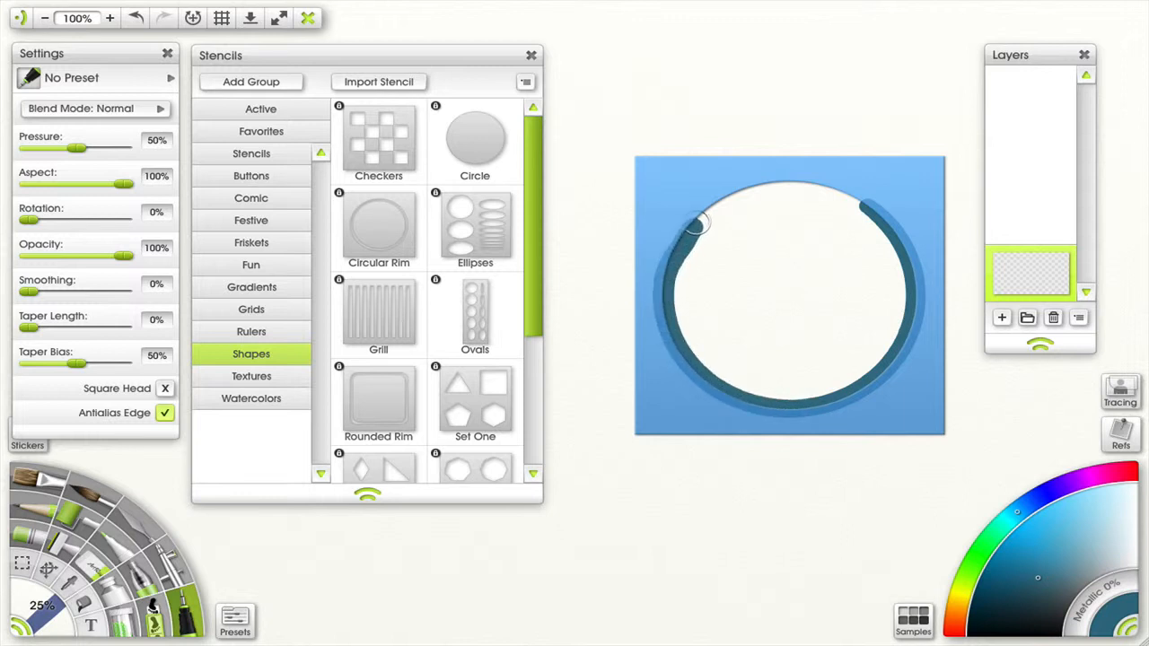
{"action": "left_click_drag", "start_coordinate": [700, 222], "coordinate": [804, 183]}
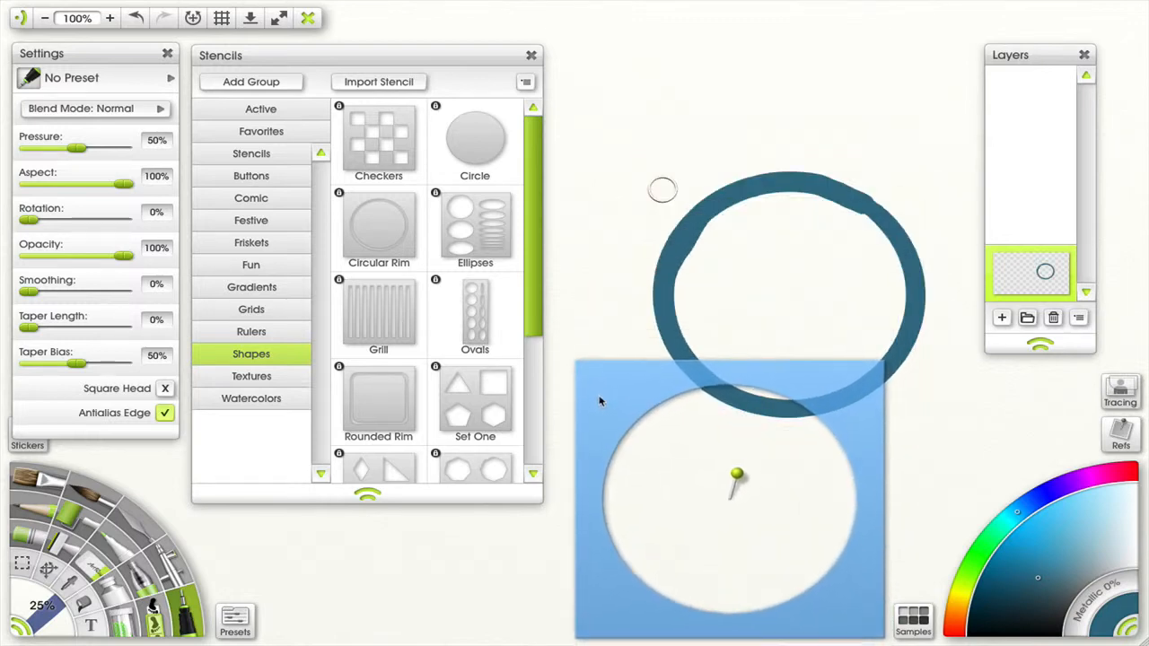
Move the guide down to reveal the ring and bring up the guide's options
{"action": "left_click_drag", "start_coordinate": [736, 474], "coordinate": [736, 409]}
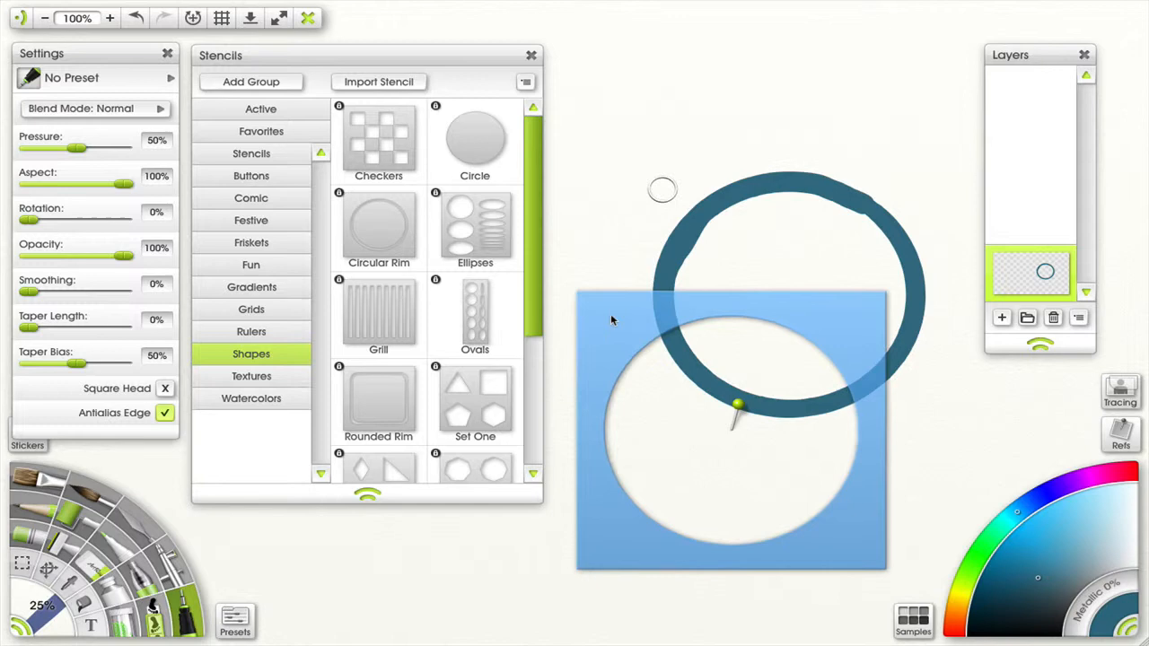
{"action": "right_click", "coordinate": [718, 134]}
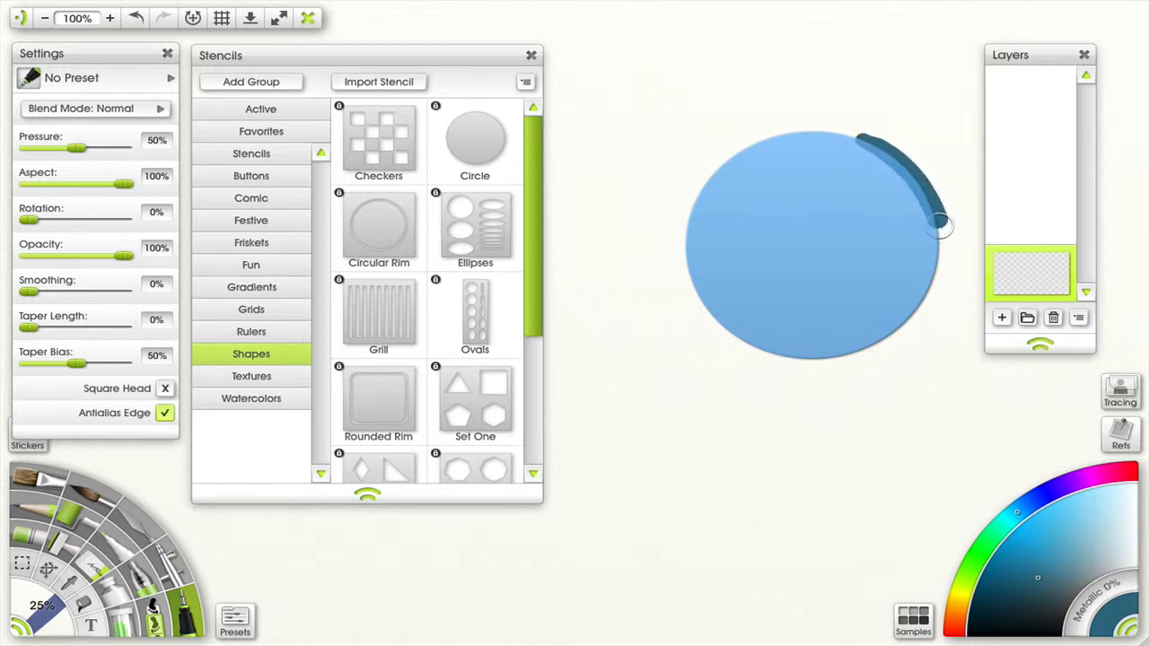
Draw a dark blue ring around the outside of the blue circle guide
{"action": "left_click_drag", "start_coordinate": [937, 225], "coordinate": [865, 344]}
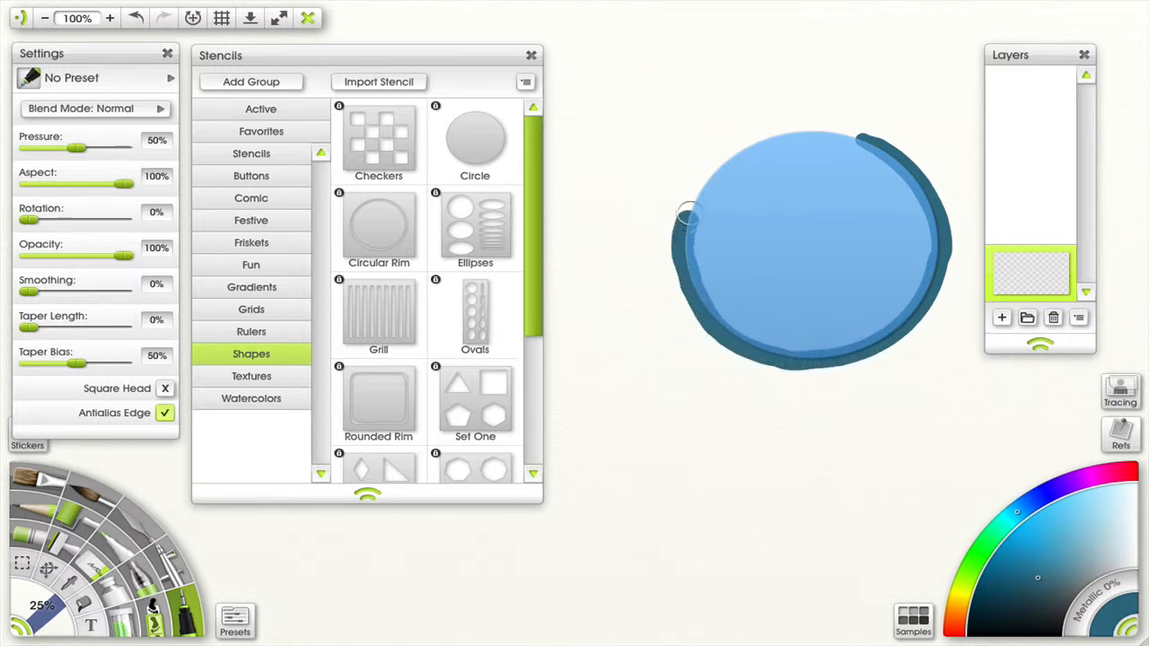
{"action": "left_click_drag", "start_coordinate": [686, 219], "coordinate": [776, 140]}
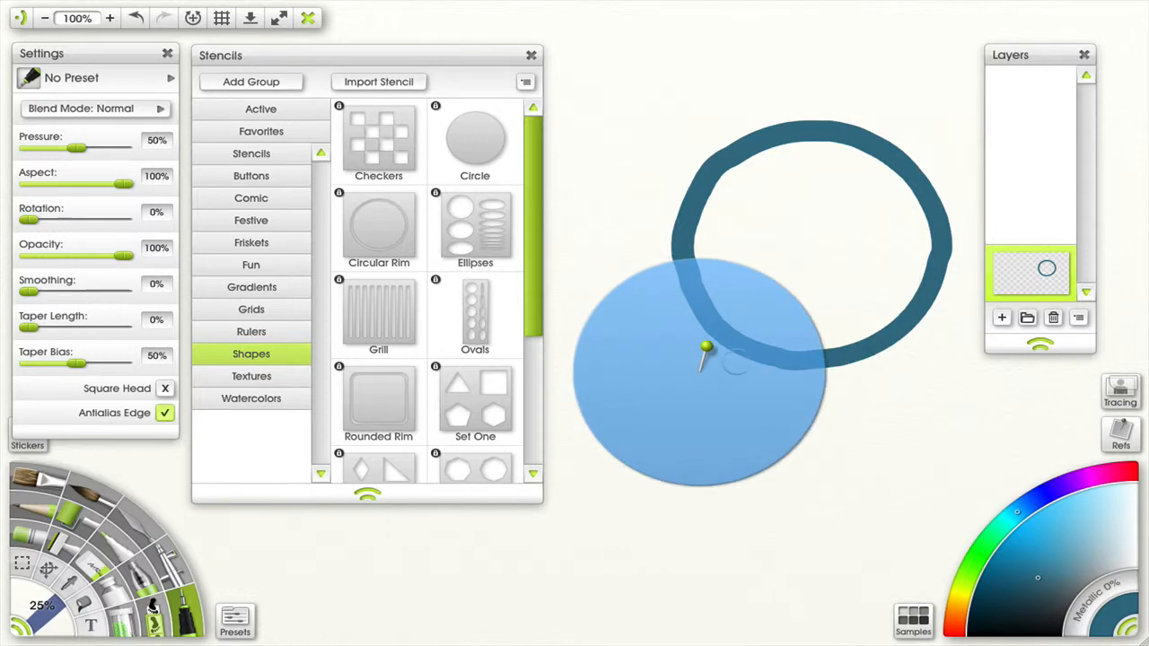
Switch the guide back to a red Stencil Mode circle and move it to the upper centre
{"action": "right_click", "coordinate": [708, 350]}
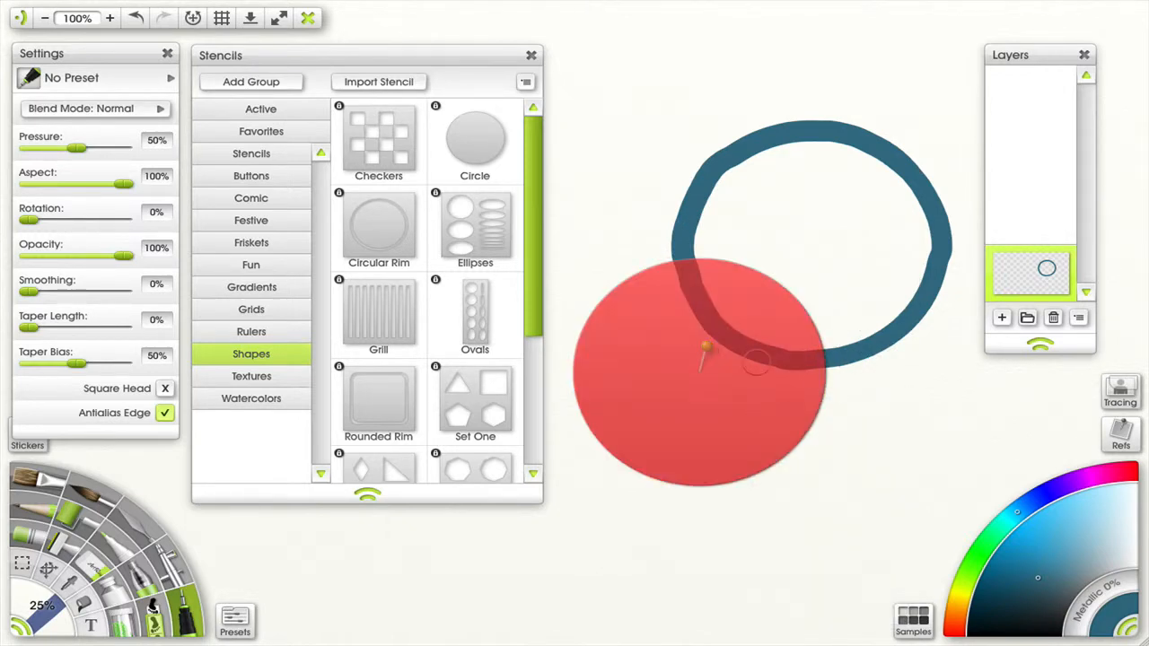
{"action": "right_click", "coordinate": [704, 350]}
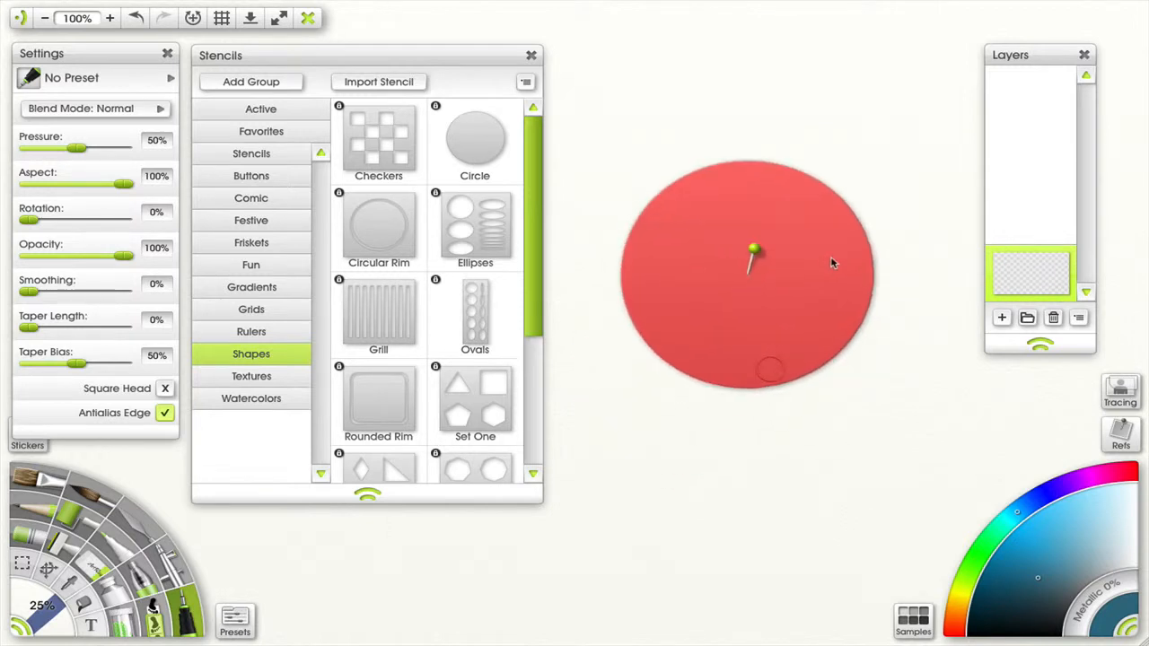
{"action": "left_click_drag", "start_coordinate": [755, 252], "coordinate": [770, 234]}
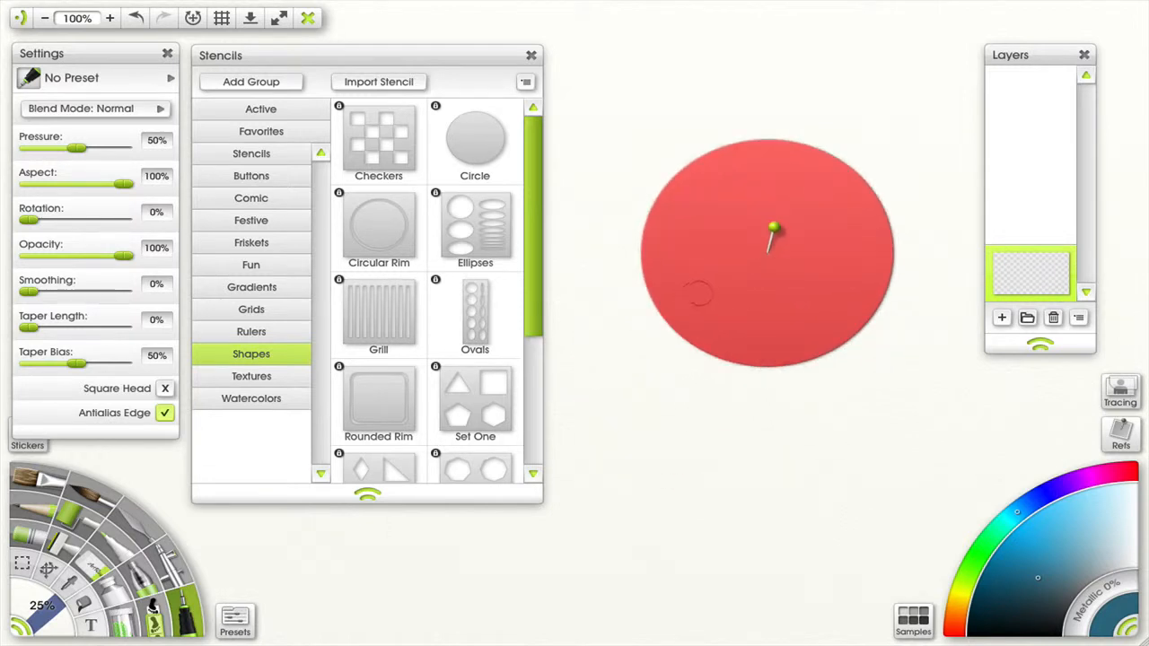